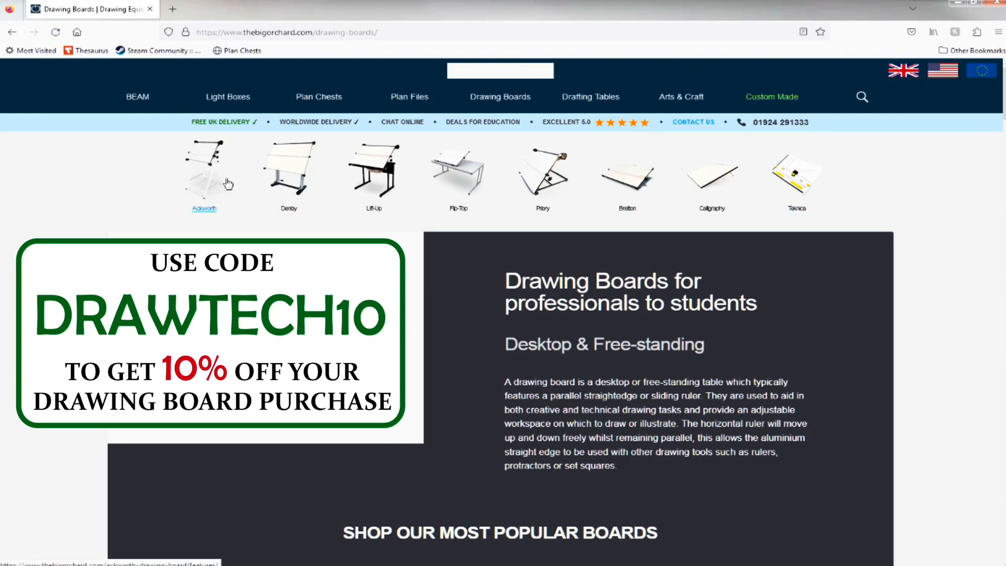
mouse_move(611, 189)
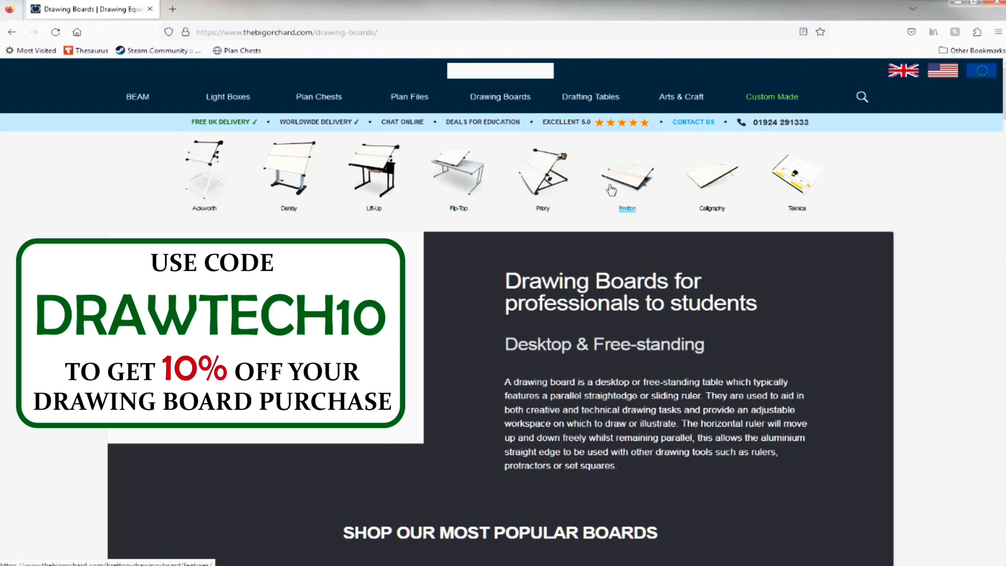
Open the Bretton Portable Drawing Board features page from the product strip thumbnail.
left_click(625, 180)
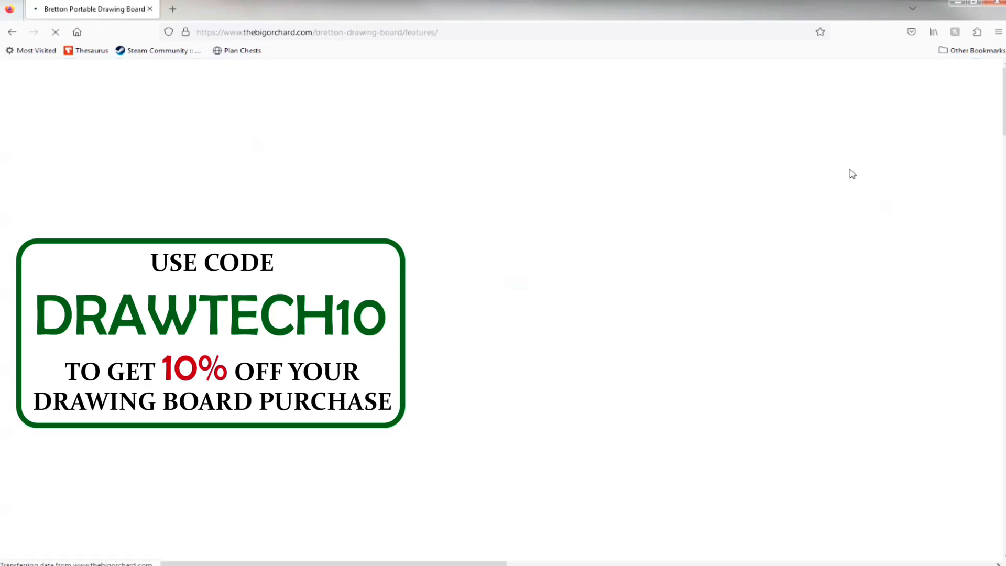